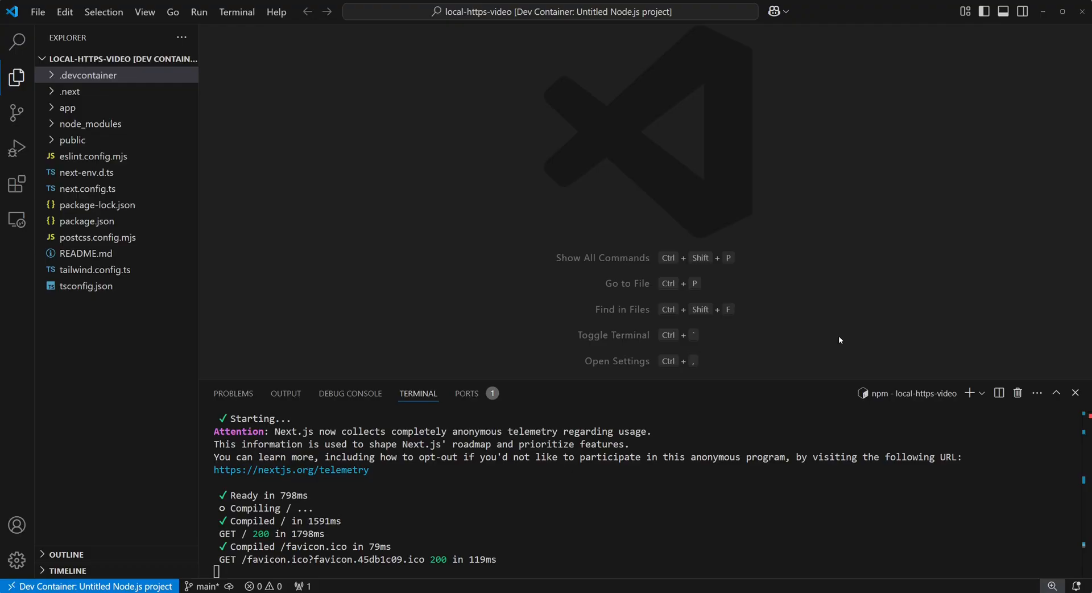
# Select the .devcontainer folder in the Explorer to hold the new docker-compose.yml
pyautogui.click(89, 75)
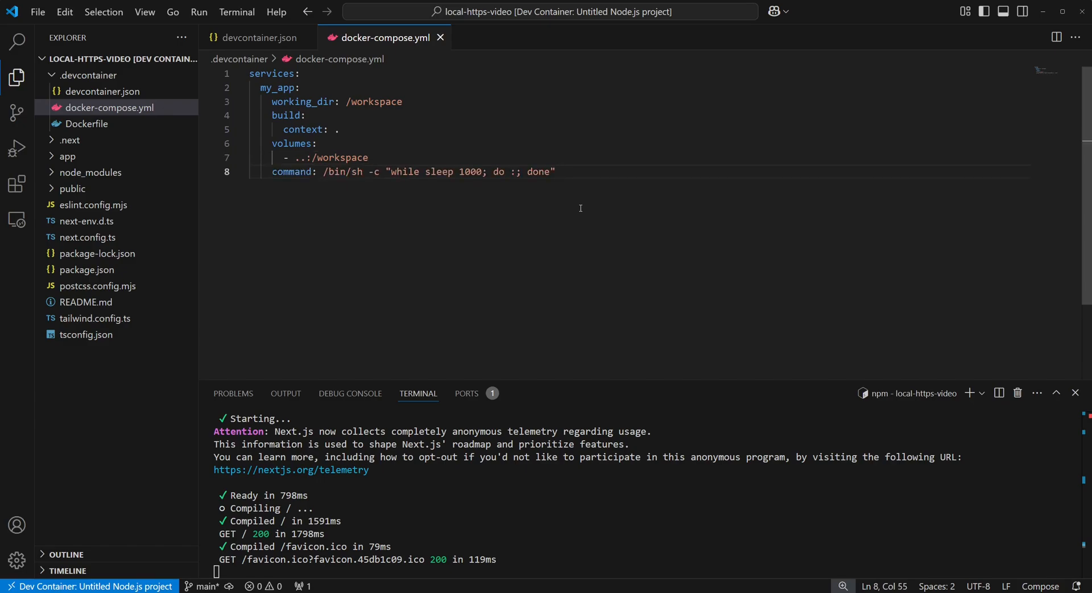
# Bring up the context menu on the .devcontainer folder for creating a new file
pyautogui.rightClick(89, 75)
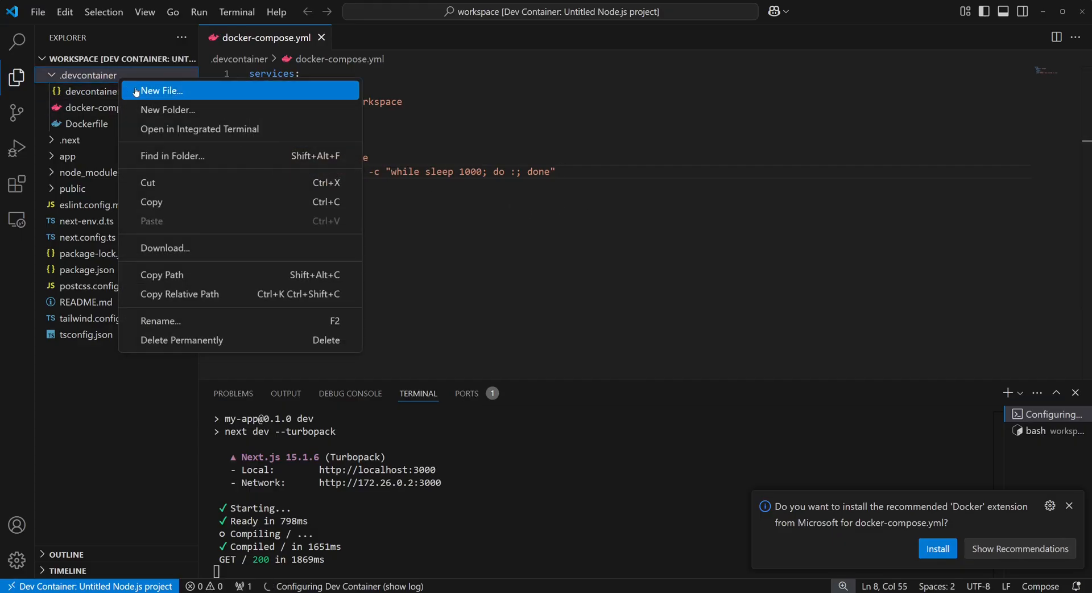